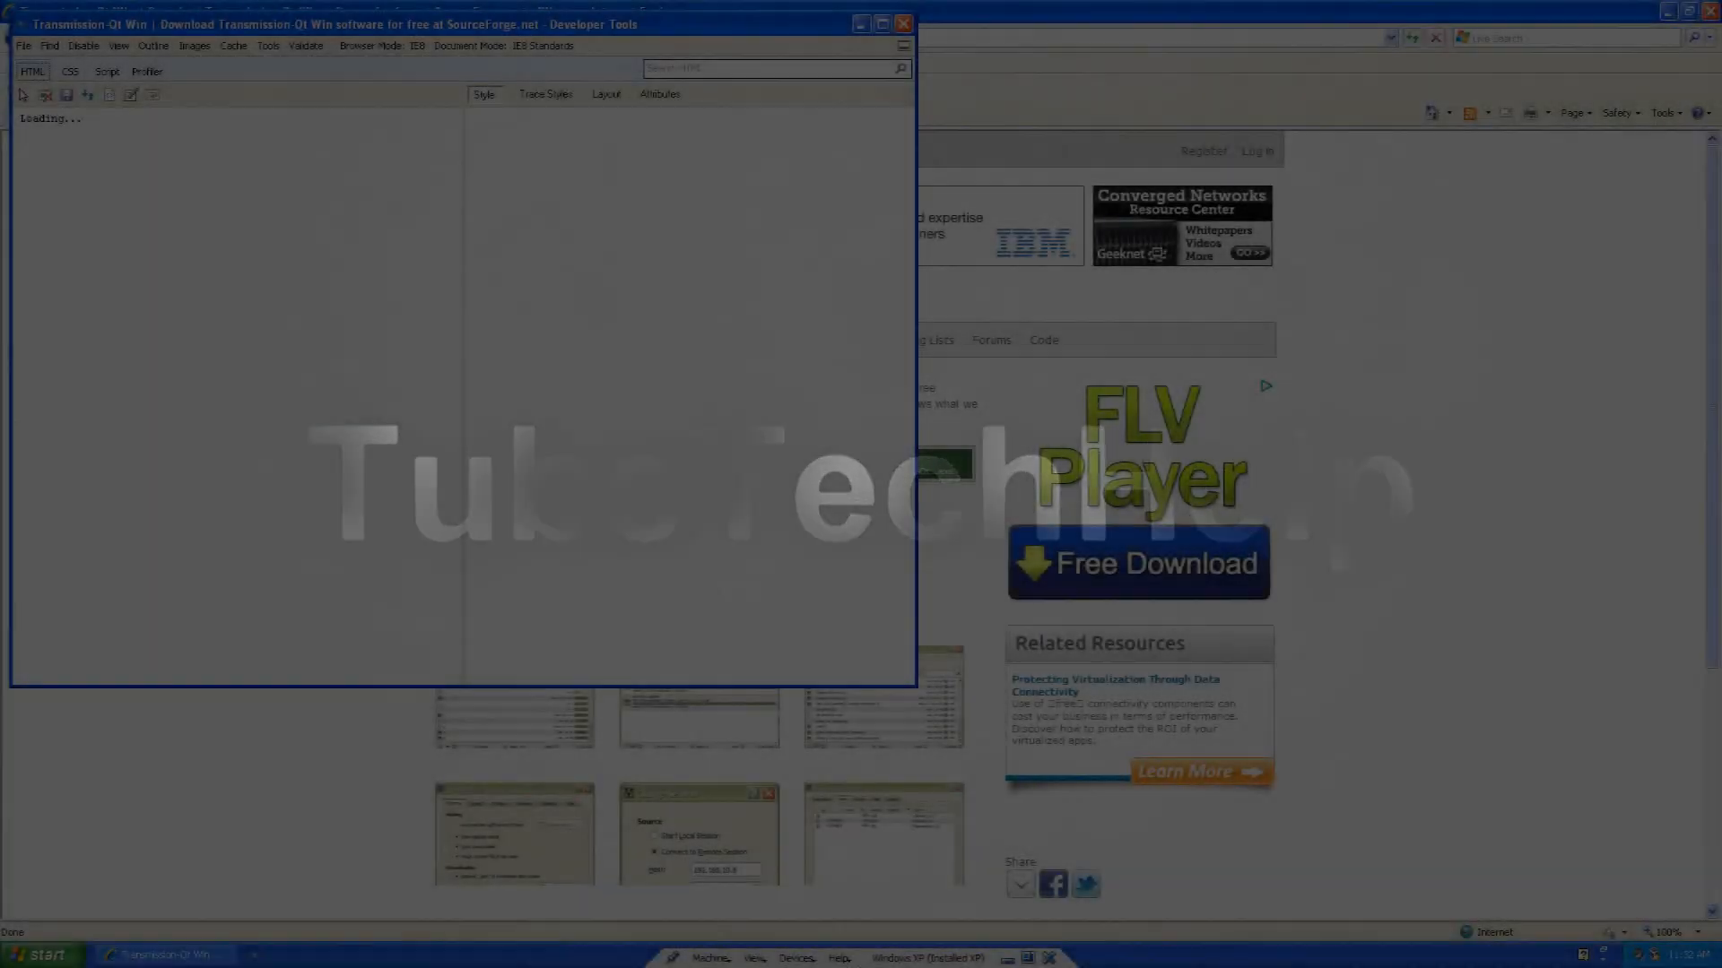
Step: Close the Developer Tools so the Transmission-Qt Win SourceForge page is visible
left_click(902, 23)
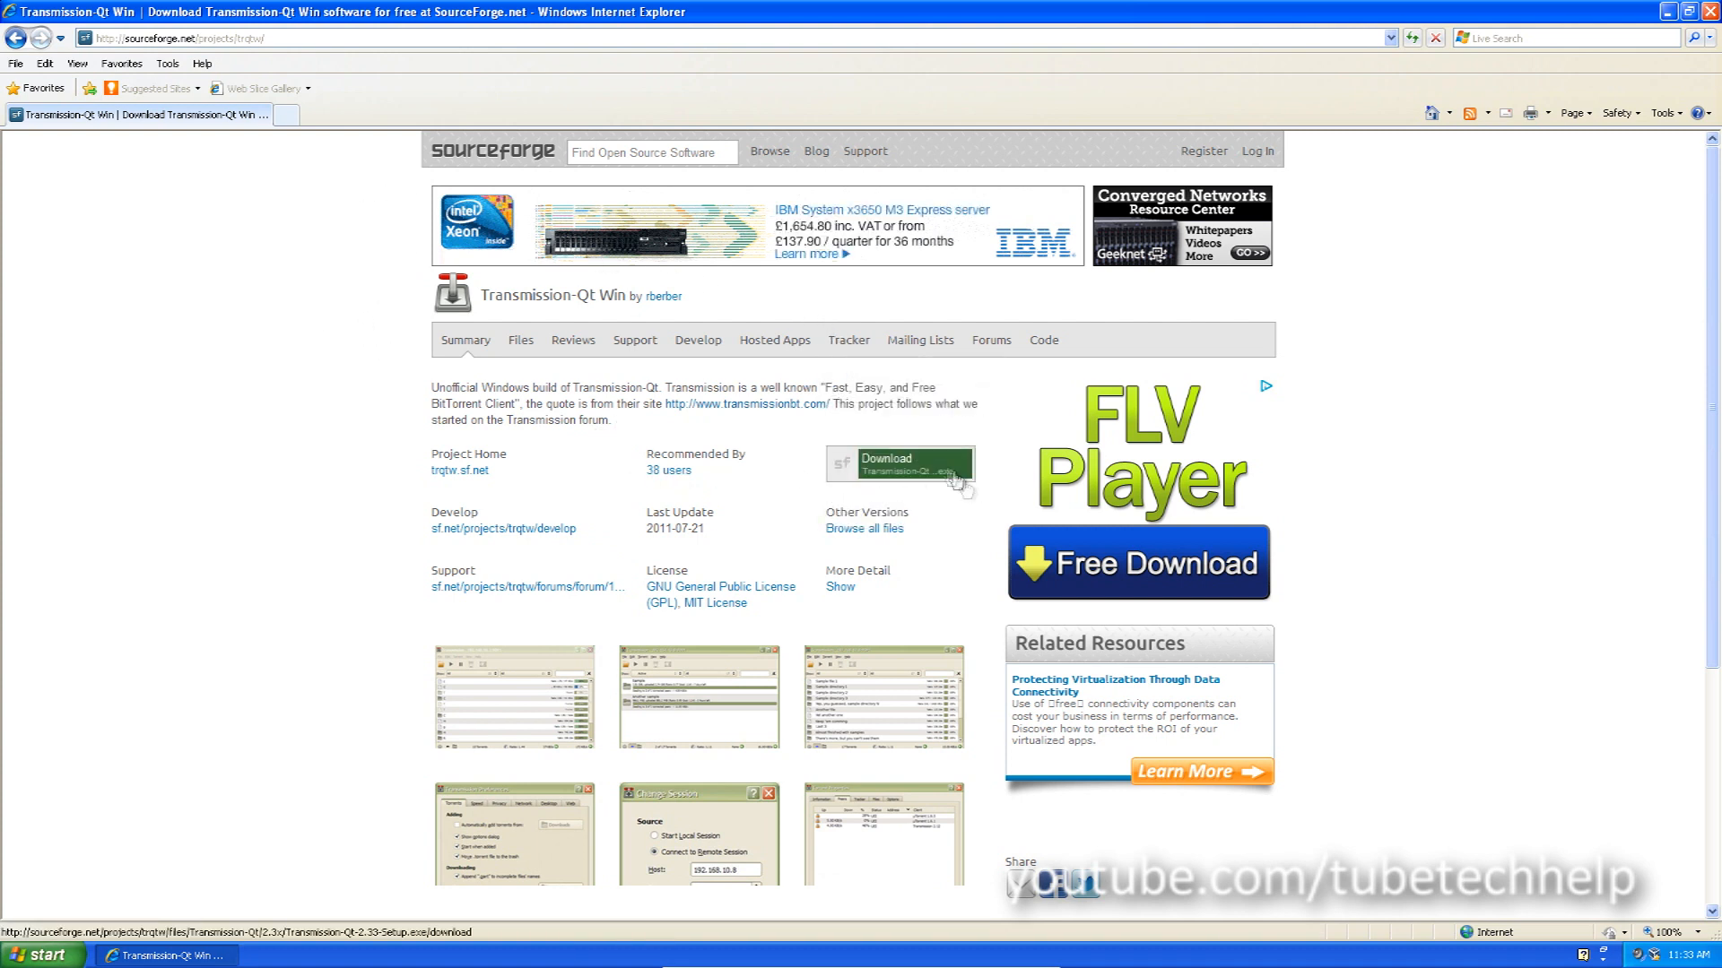
Step: Download the Transmission-Qt Windows installer from SourceForge, reaching the run prompt
left_click(899, 464)
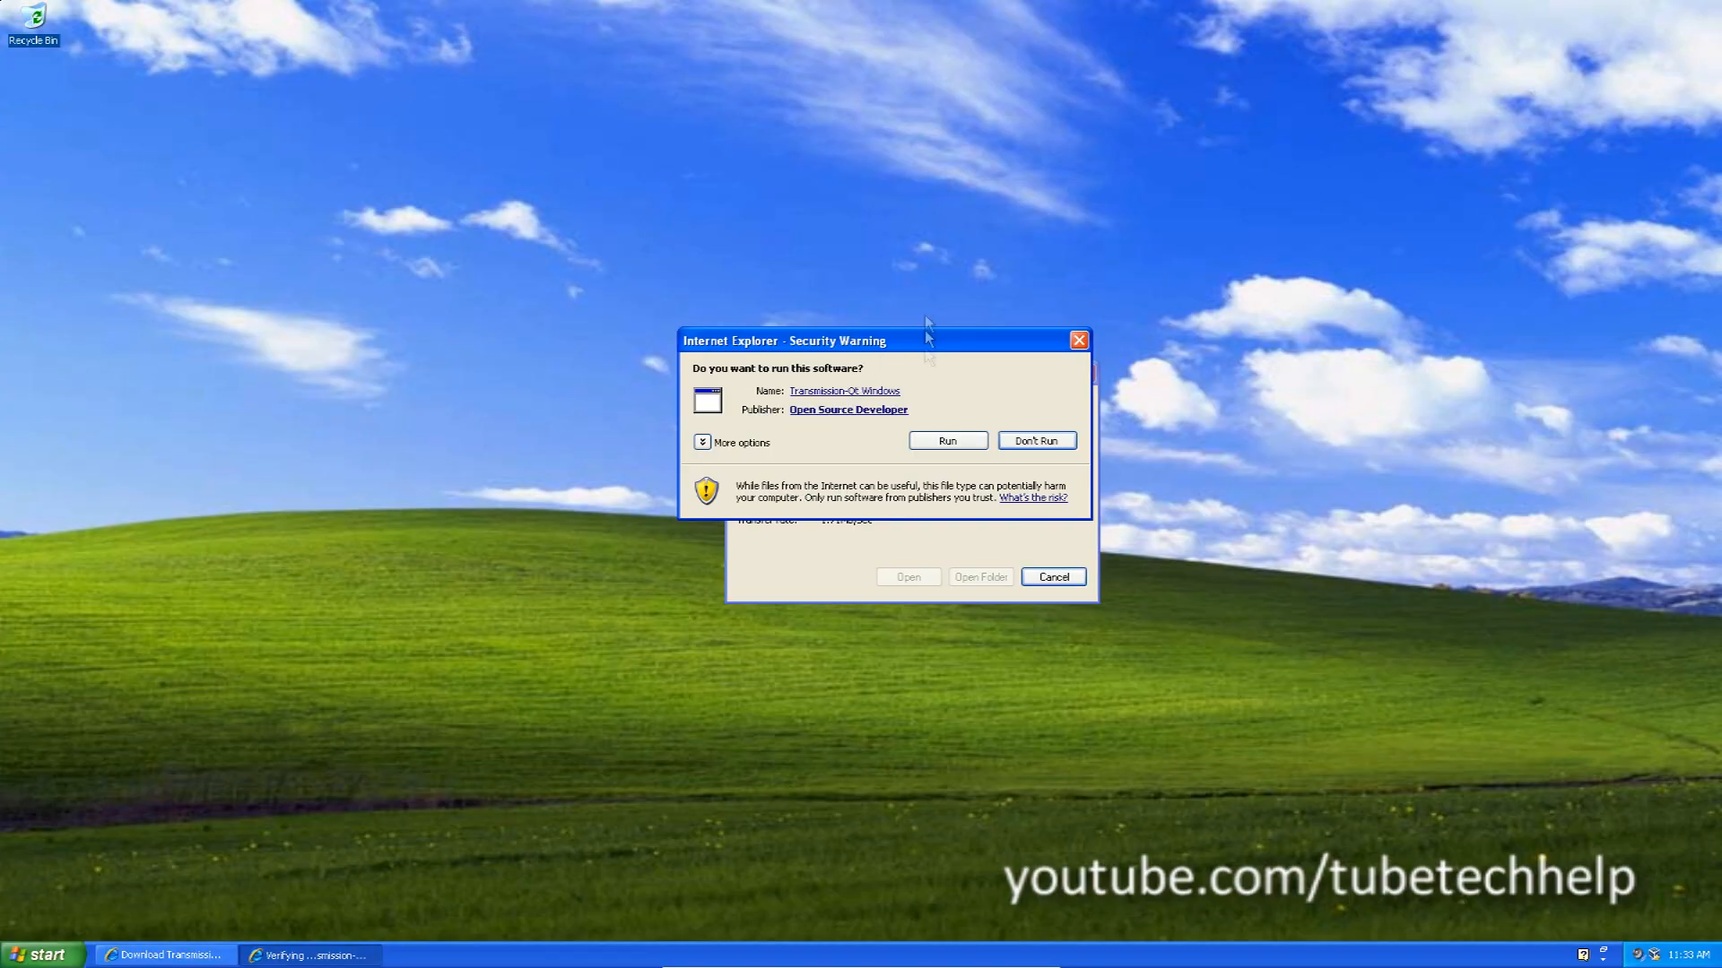
Step: Run the installer in English and install Transmission-Qt 2.33 typically into C:\Program Files\Transmission-Qt
left_click(945, 441)
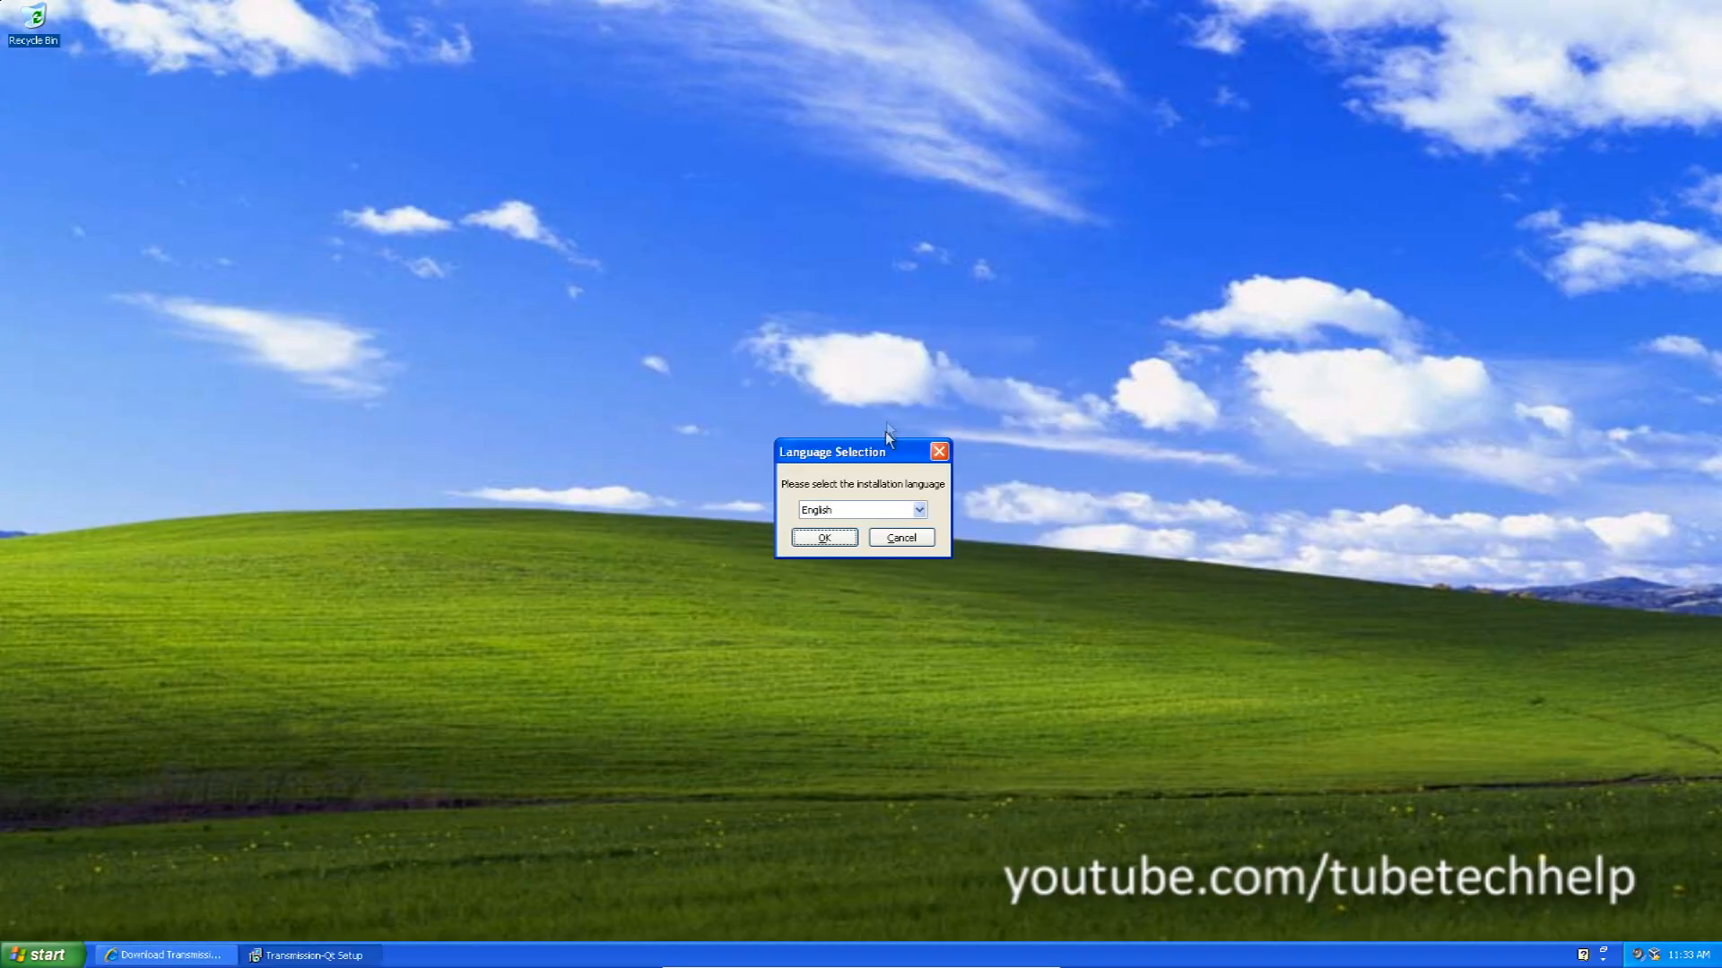
left_click(823, 538)
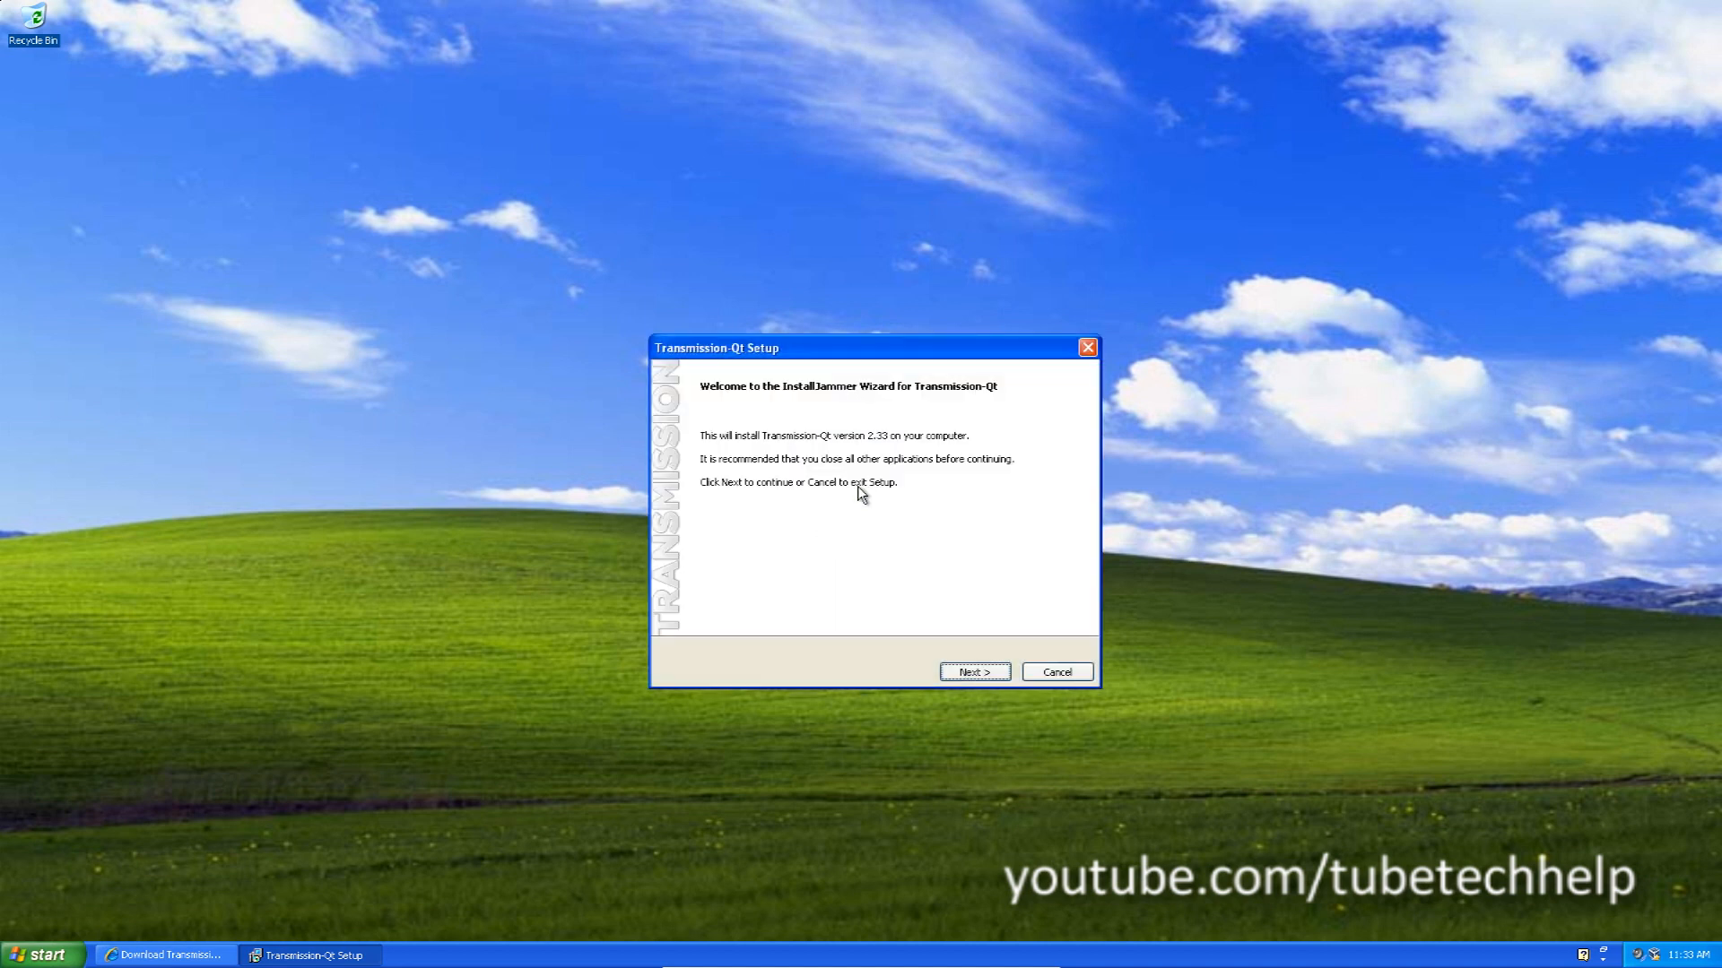
left_click(972, 671)
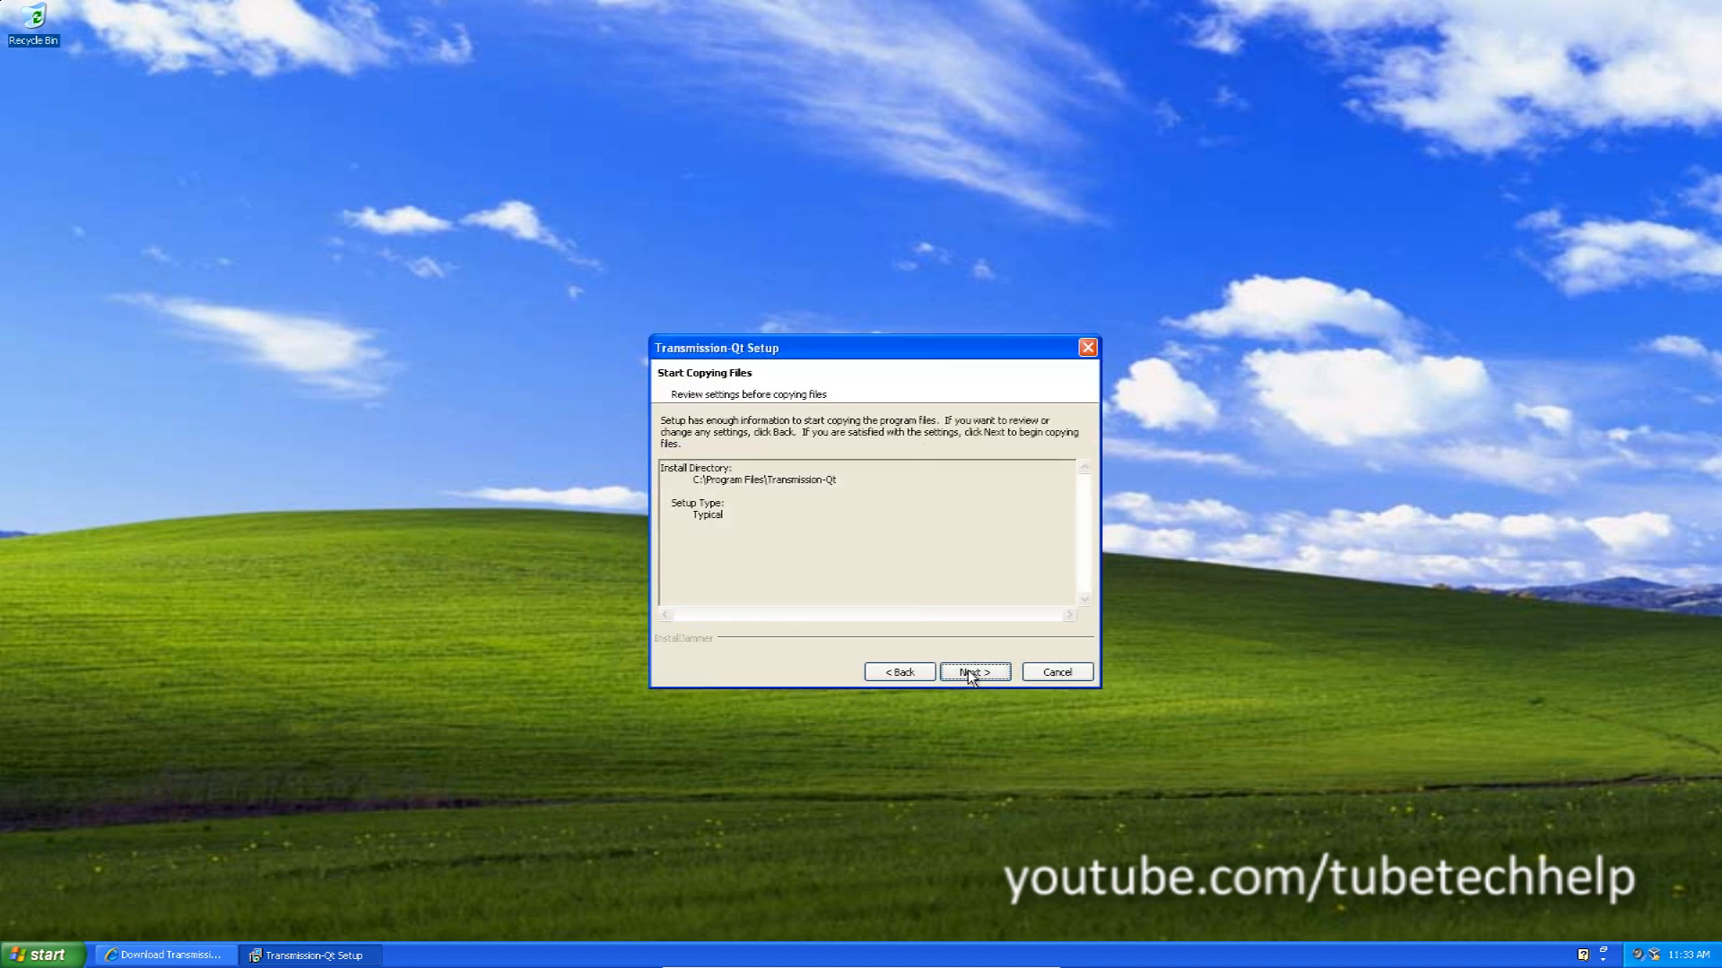
left_click(974, 671)
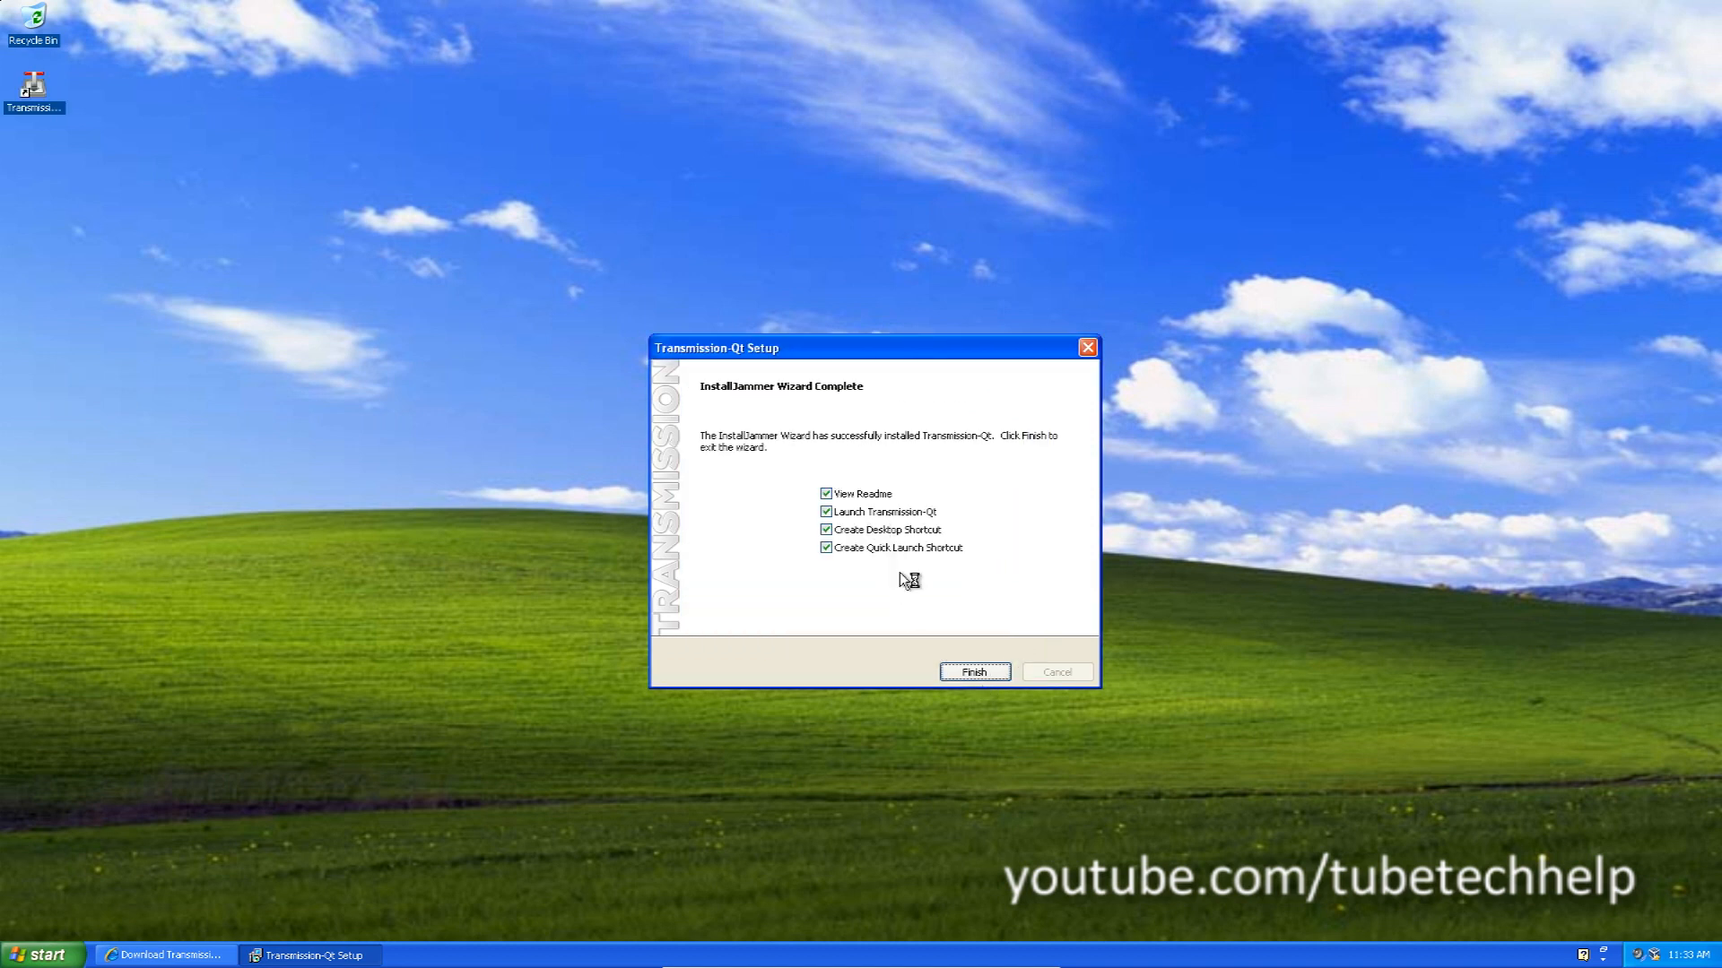
Step: Finish setup with Launch Transmission-Qt checked so Transmission starts with an empty list
left_click(972, 673)
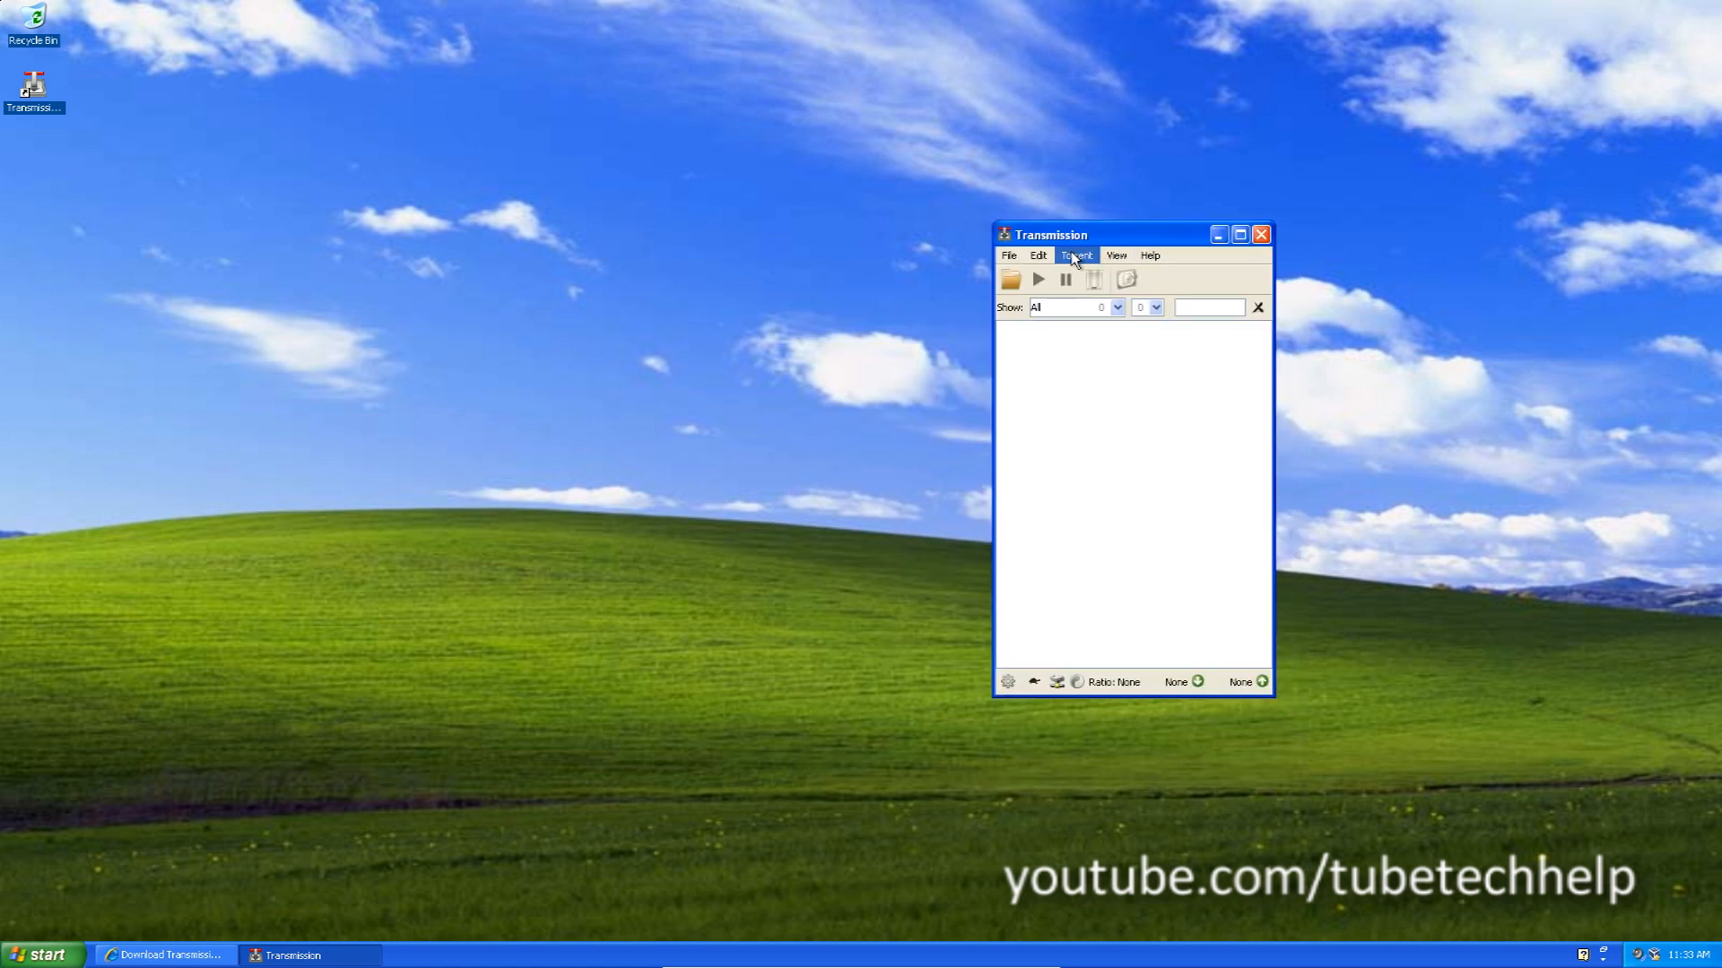
mouse_move(1112, 256)
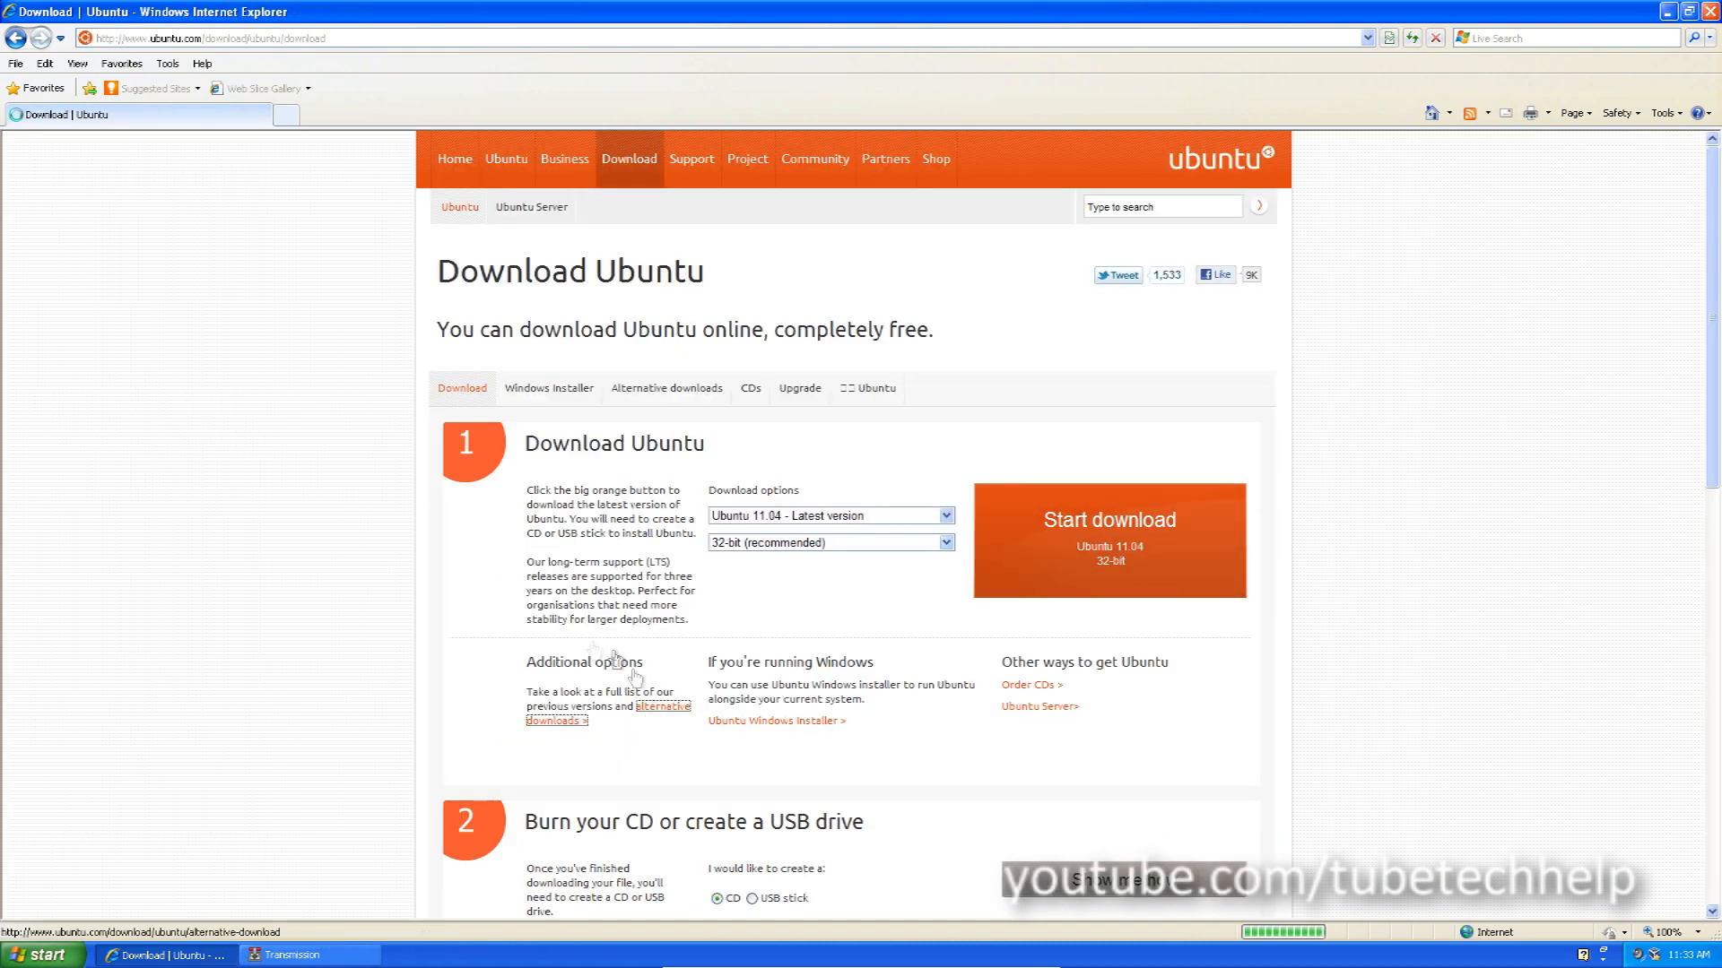
Step: Fetch ubuntu-11.04-desktop-i386.iso.torrent from Ubuntu's alternative downloads BitTorrent section
left_click(554, 712)
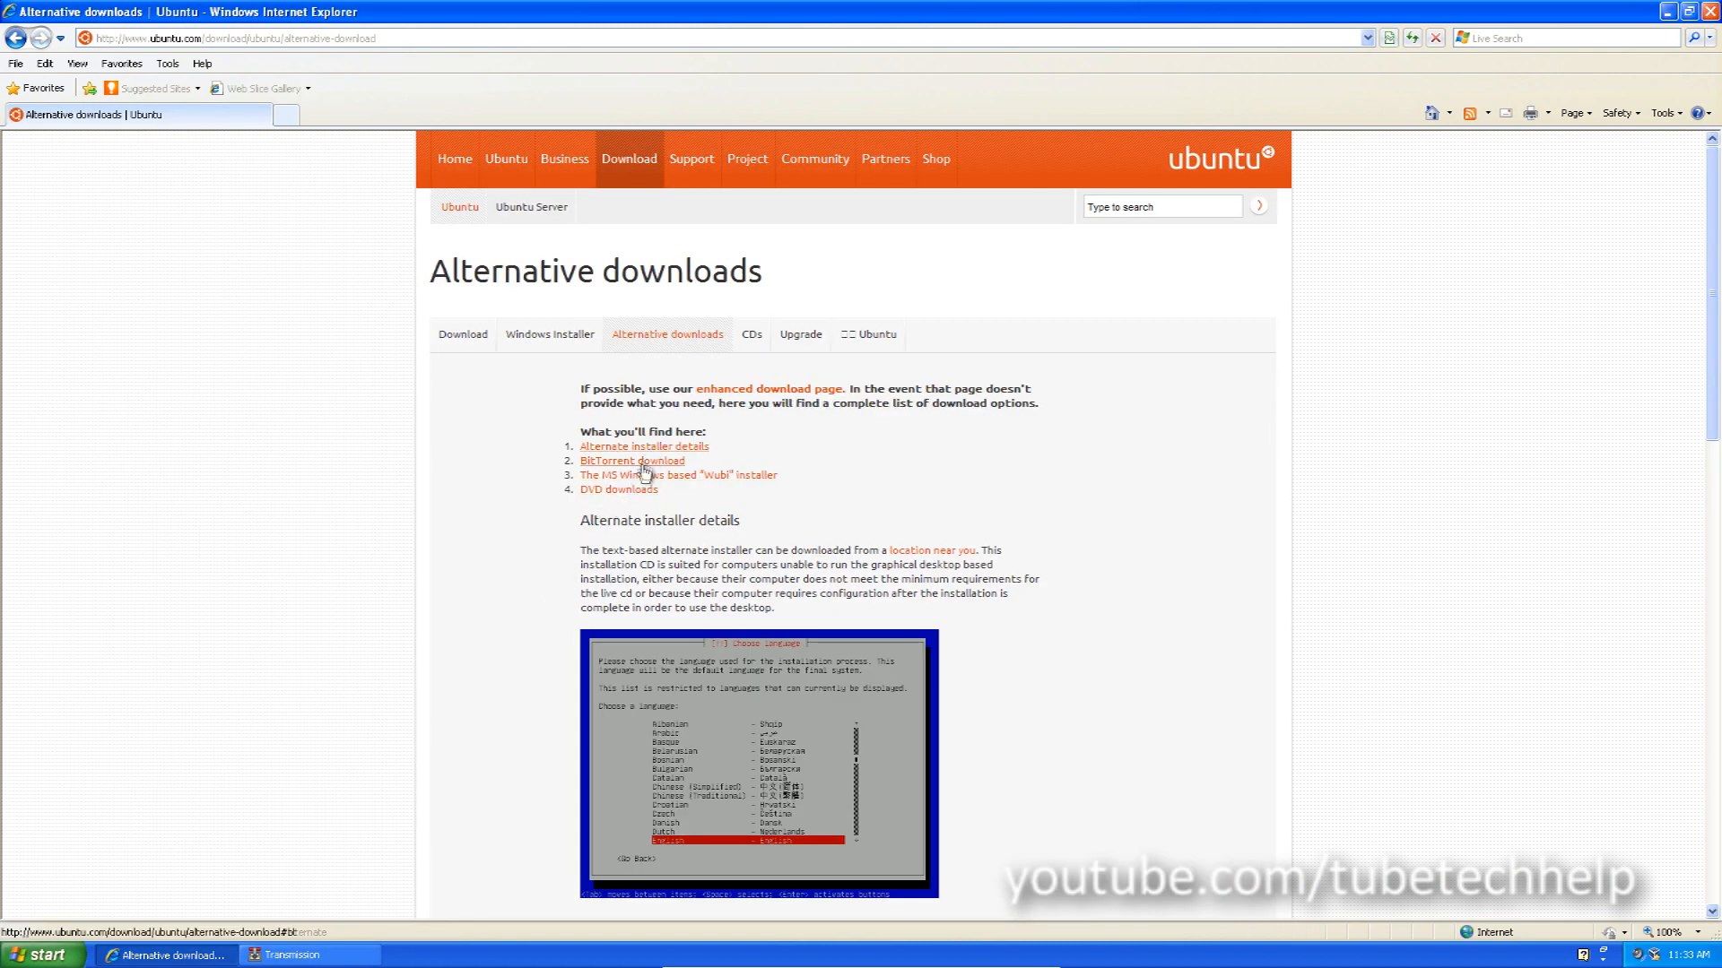
left_click(634, 461)
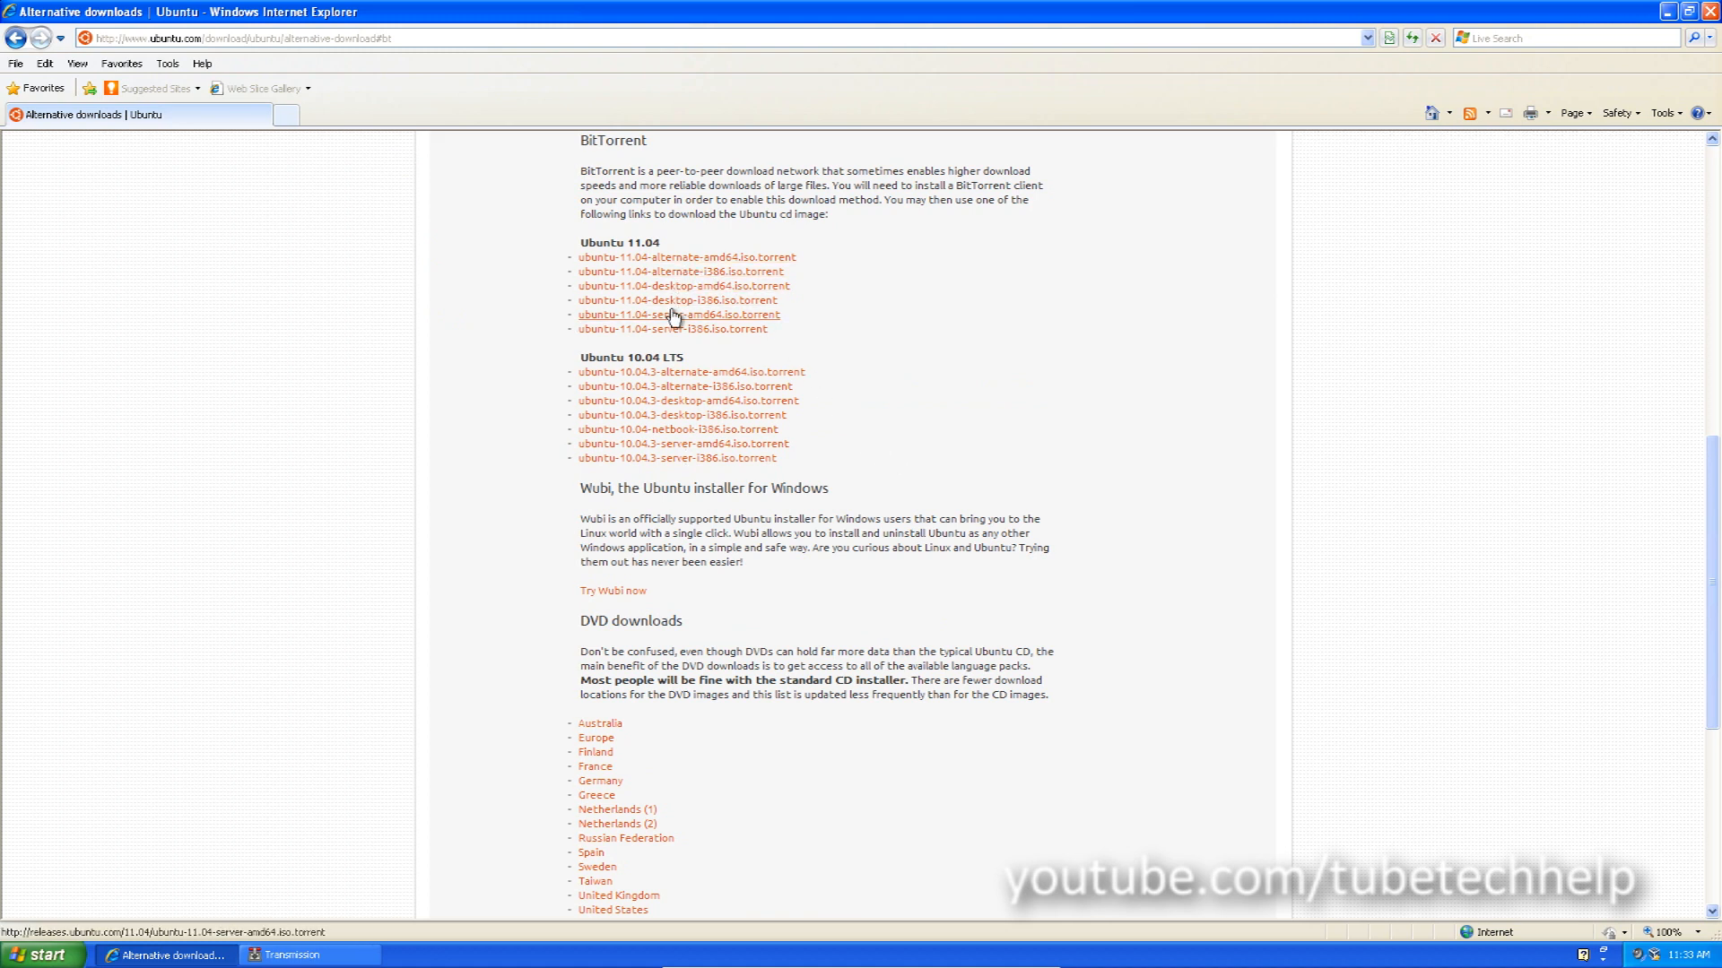
left_click(676, 299)
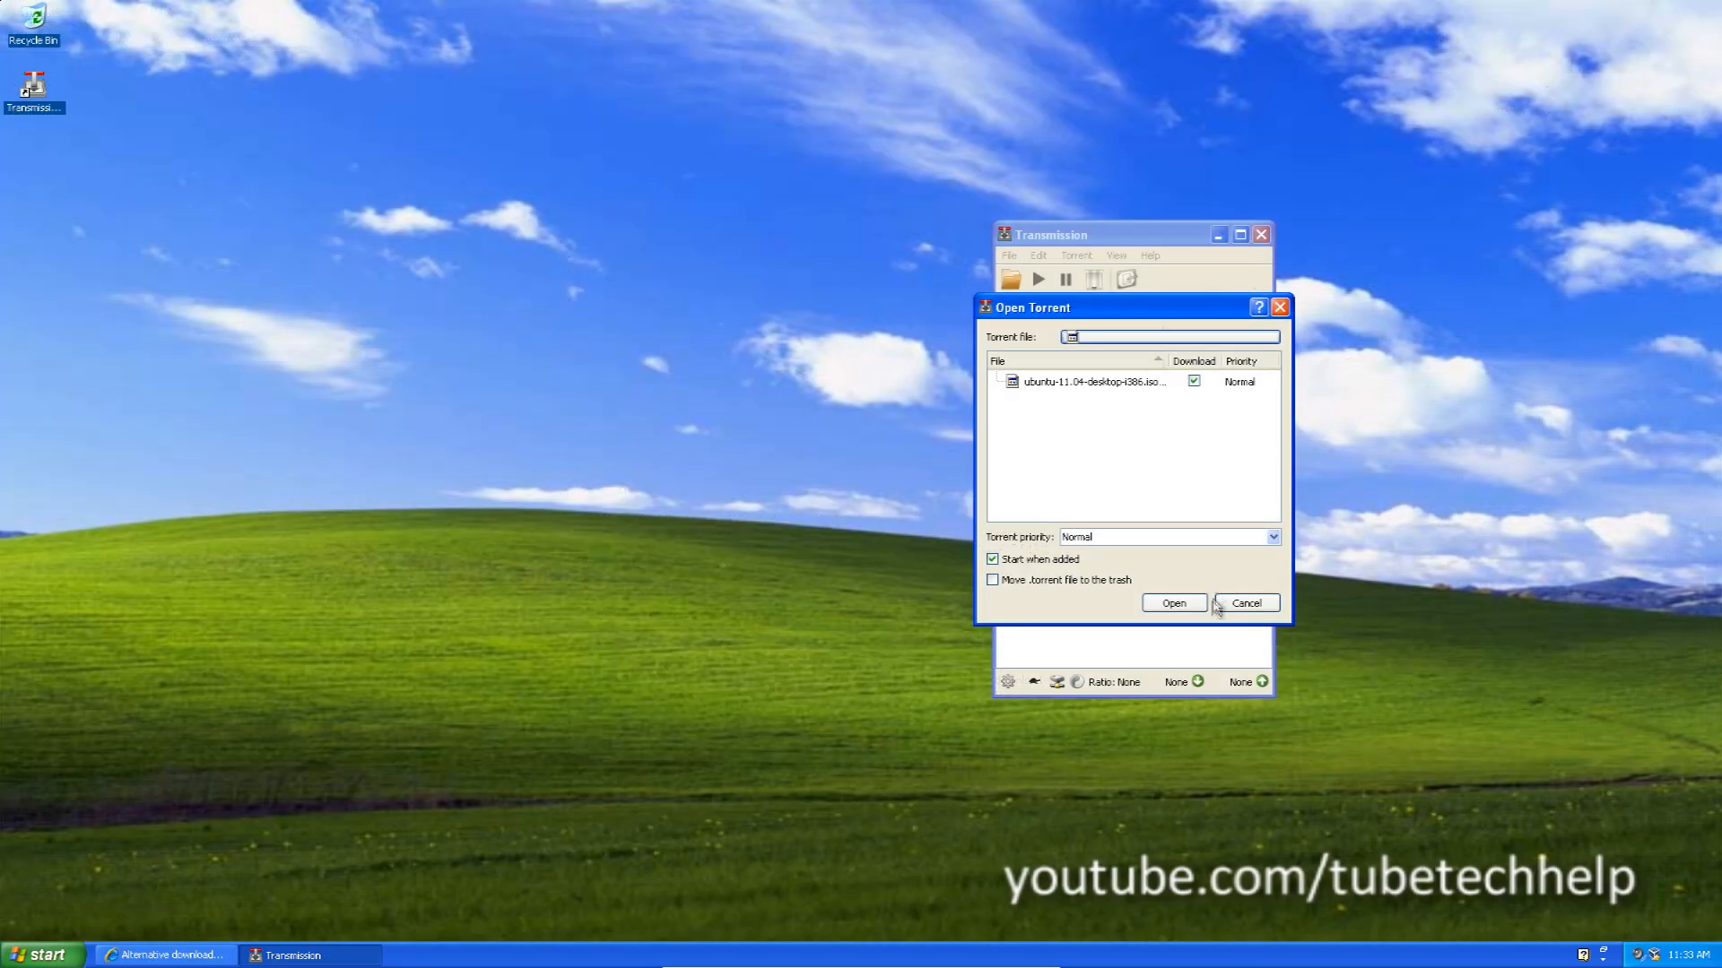
Step: Add the Ubuntu 11.04 desktop i386 torrent with 'Start when added' enabled
left_click(1244, 602)
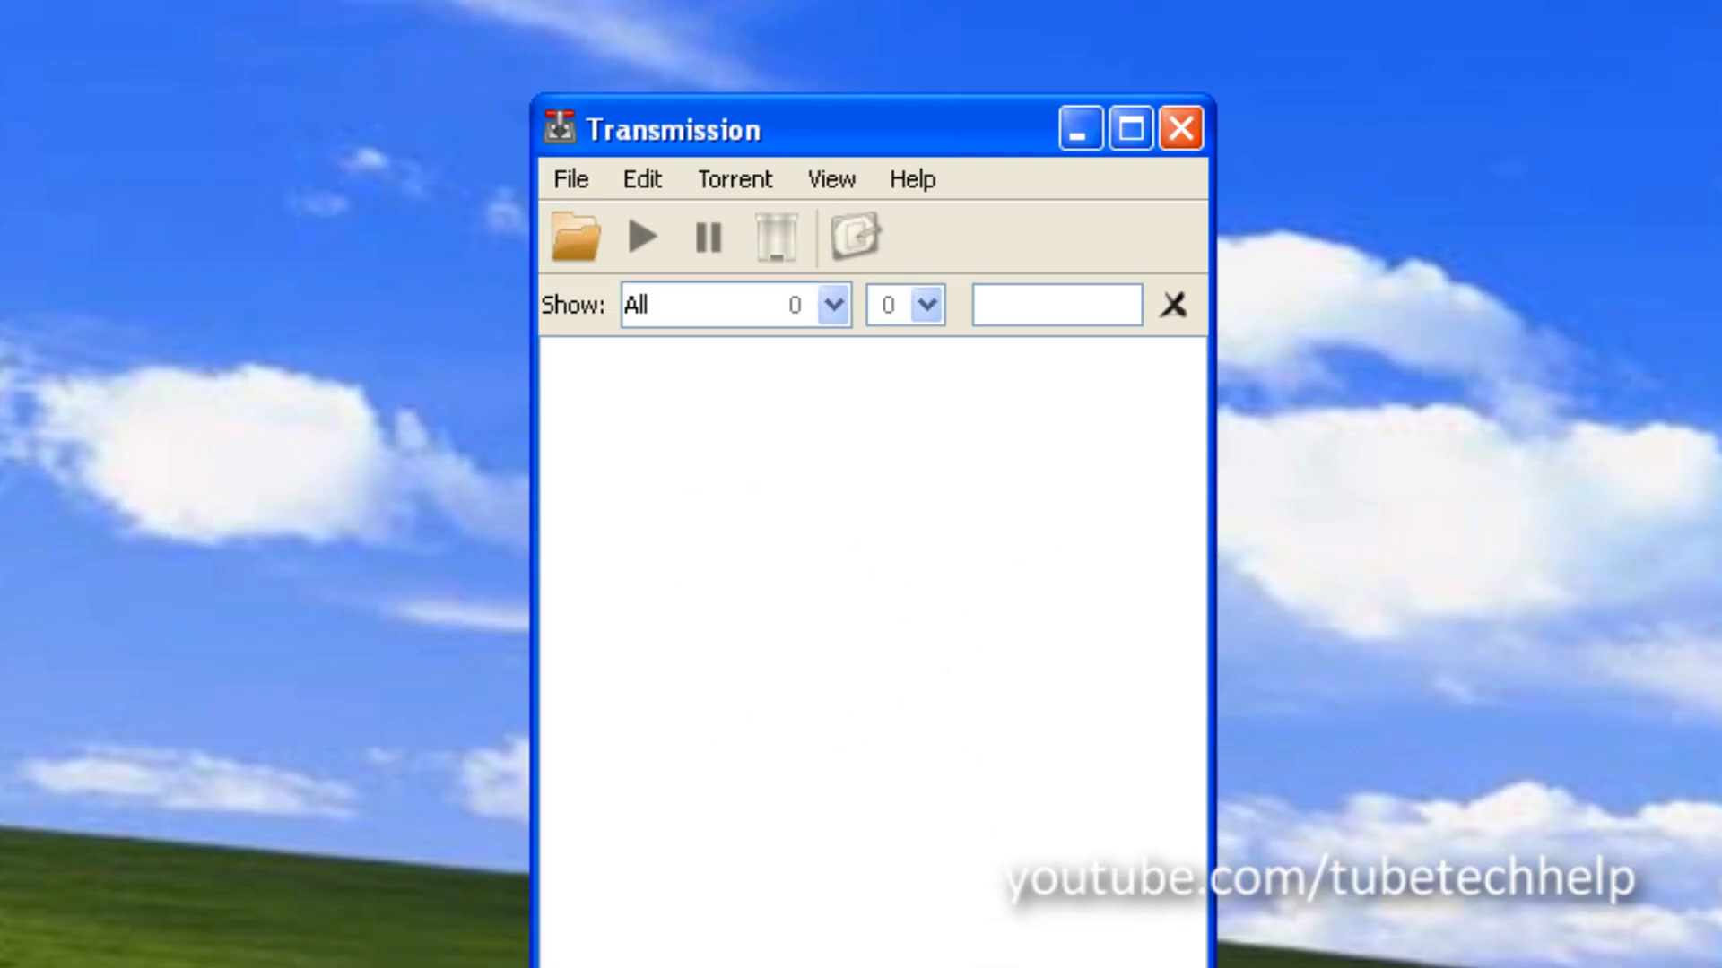